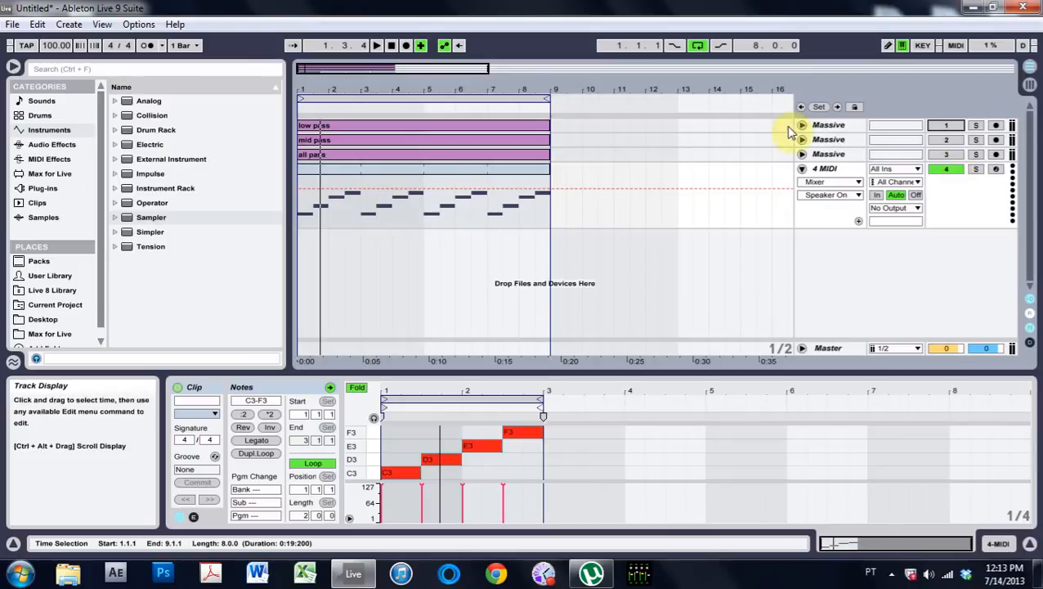
Select the frozen Massive recording and load it into a Sampler on the MIDI track.
{"action": "left_click", "coordinate": [392, 161]}
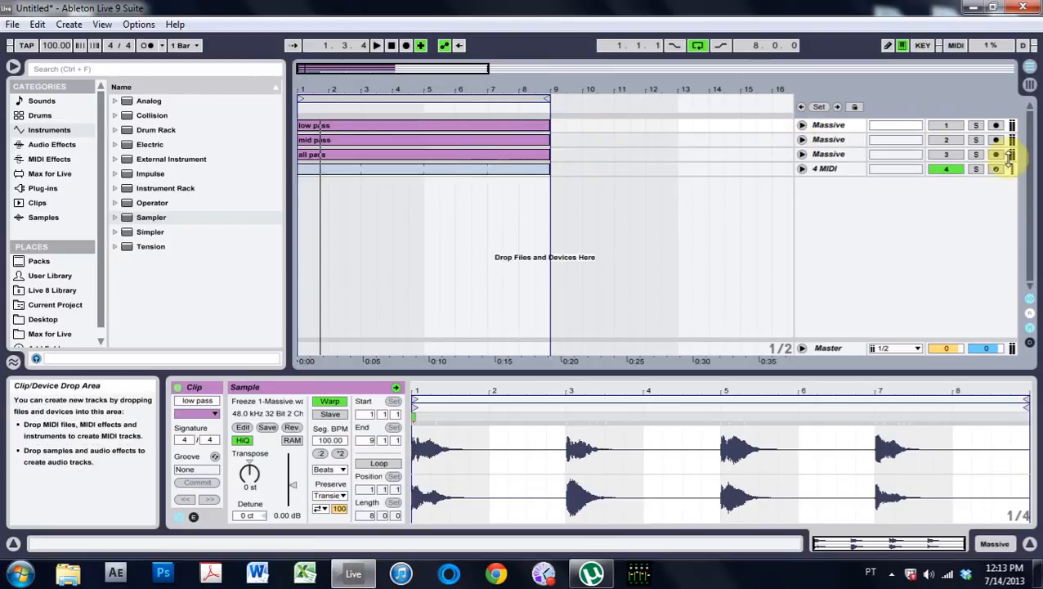
{"action": "left_click", "coordinate": [977, 125]}
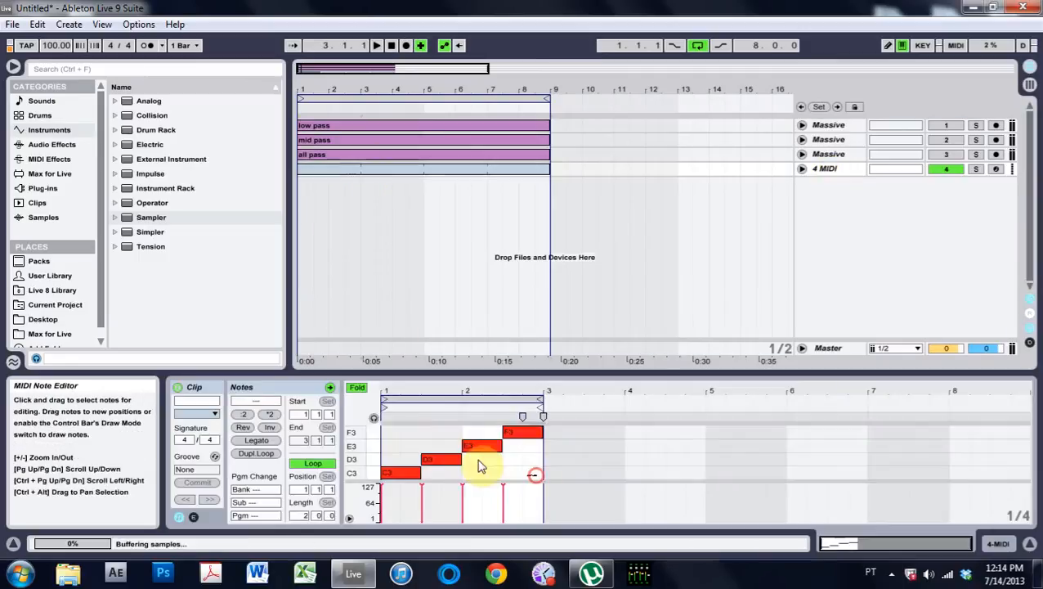
{"action": "left_click", "coordinate": [243, 427]}
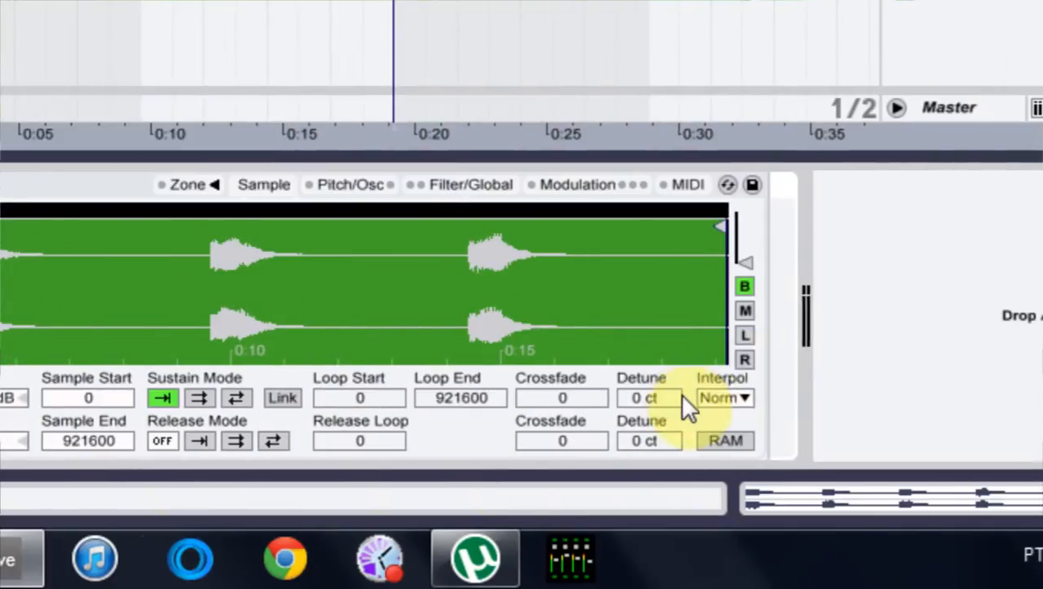
Turn off Sampler interpolation and group the Sampler into an Instrument Rack on track 4.
{"action": "left_click", "coordinate": [723, 397]}
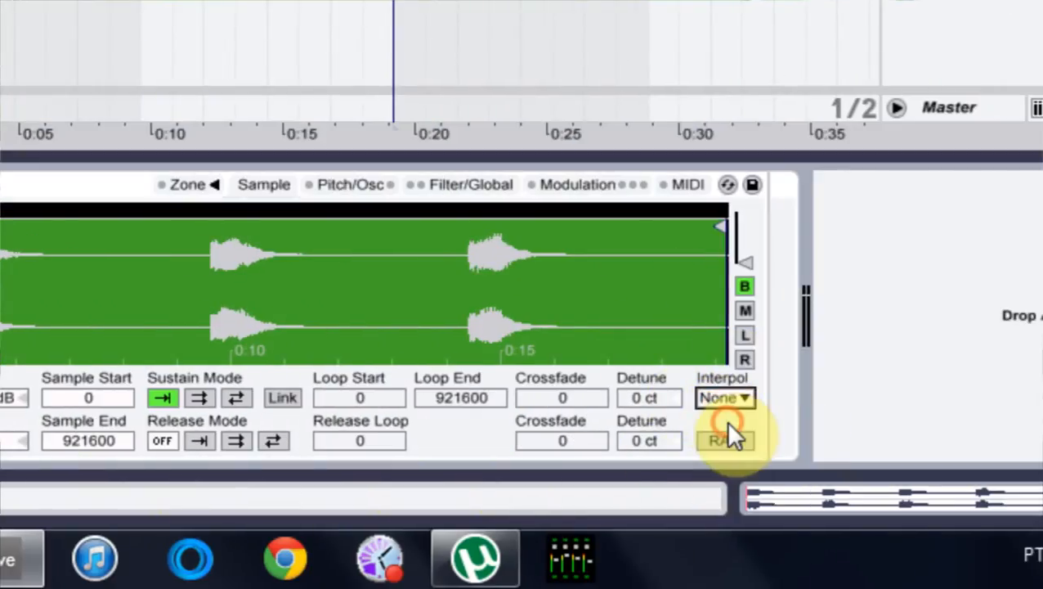
{"action": "mouse_move", "coordinate": [789, 422]}
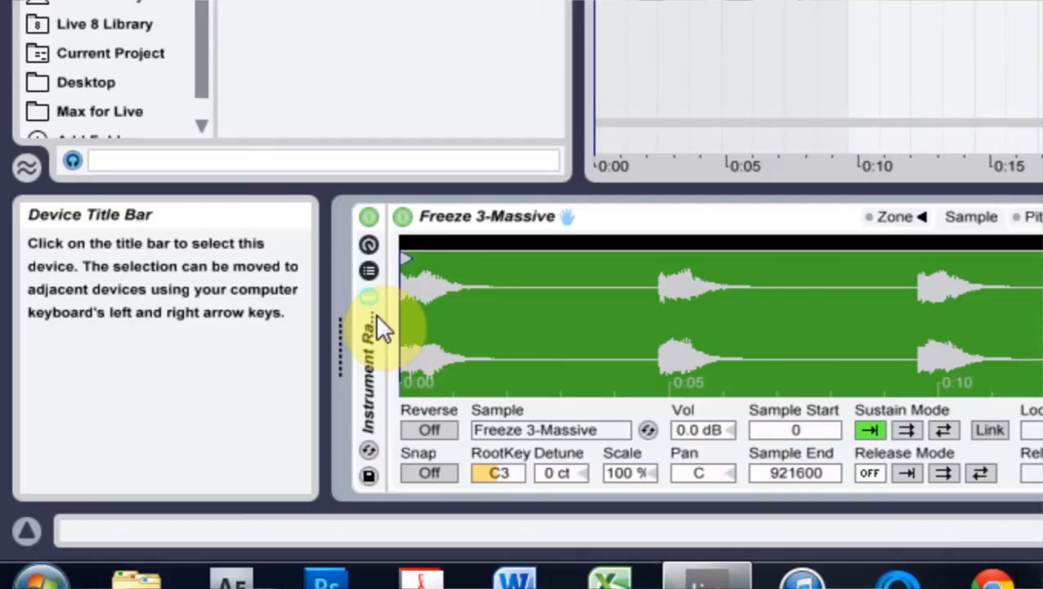
{"action": "mouse_move", "coordinate": [383, 331]}
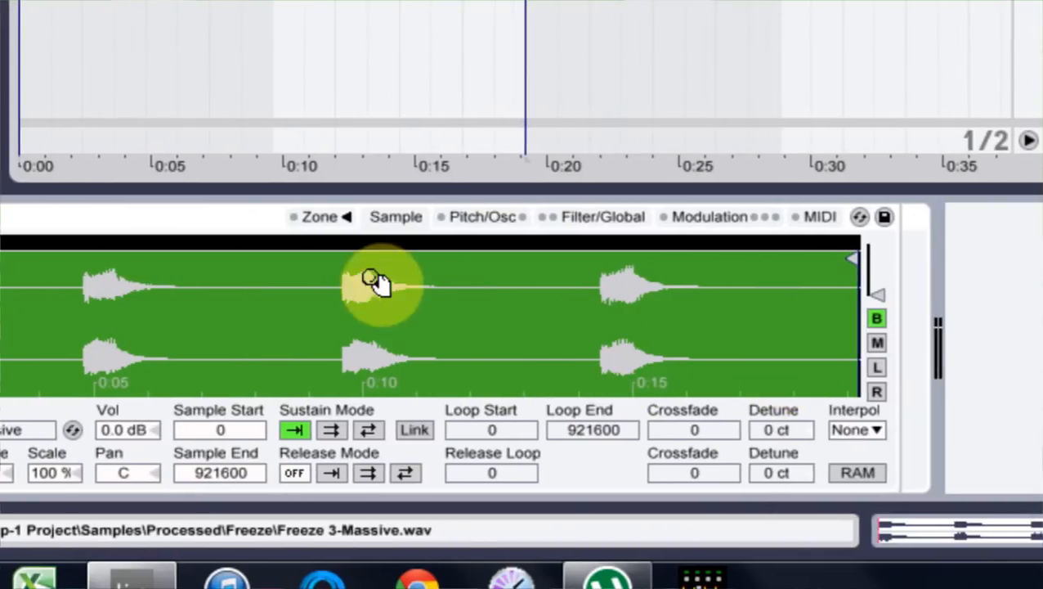
{"action": "mouse_move", "coordinate": [290, 257]}
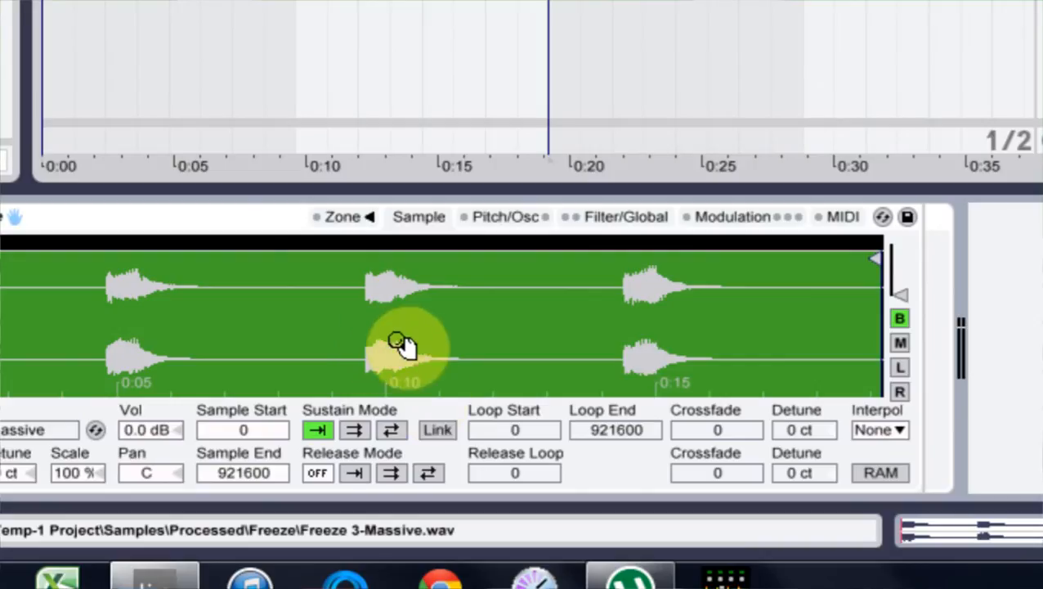
{"action": "left_click", "coordinate": [879, 430]}
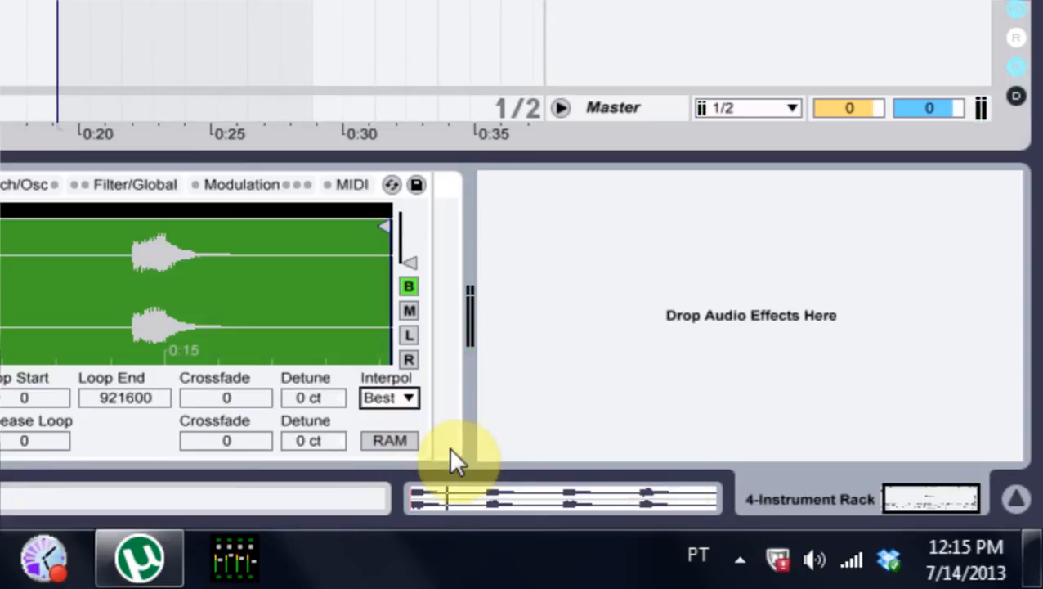
{"action": "left_click", "coordinate": [389, 397]}
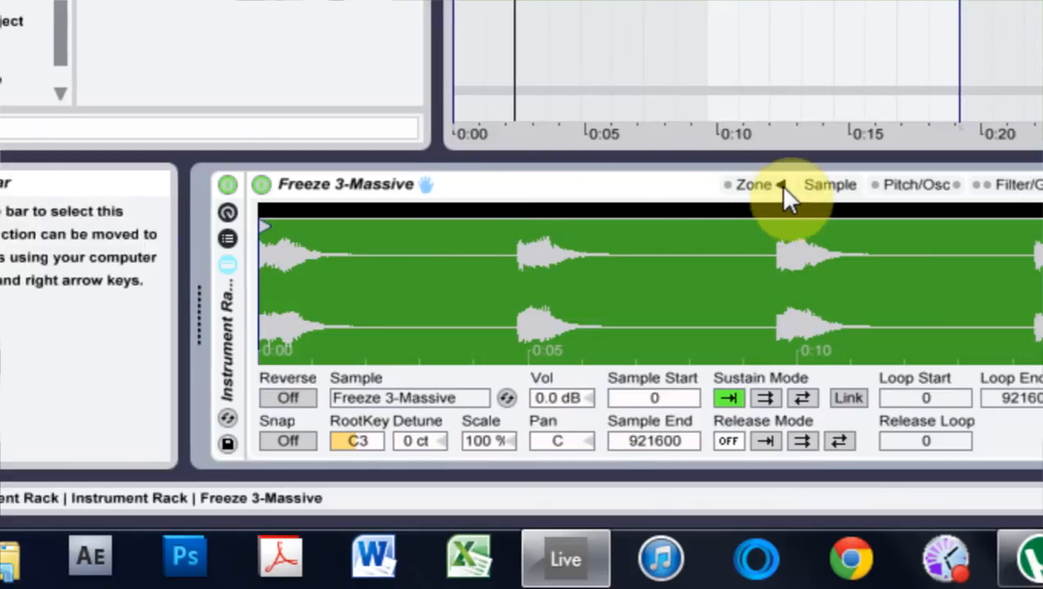
Open the Sampler's zone editor and select the C - All Pass sample zone.
{"action": "left_click", "coordinate": [754, 184]}
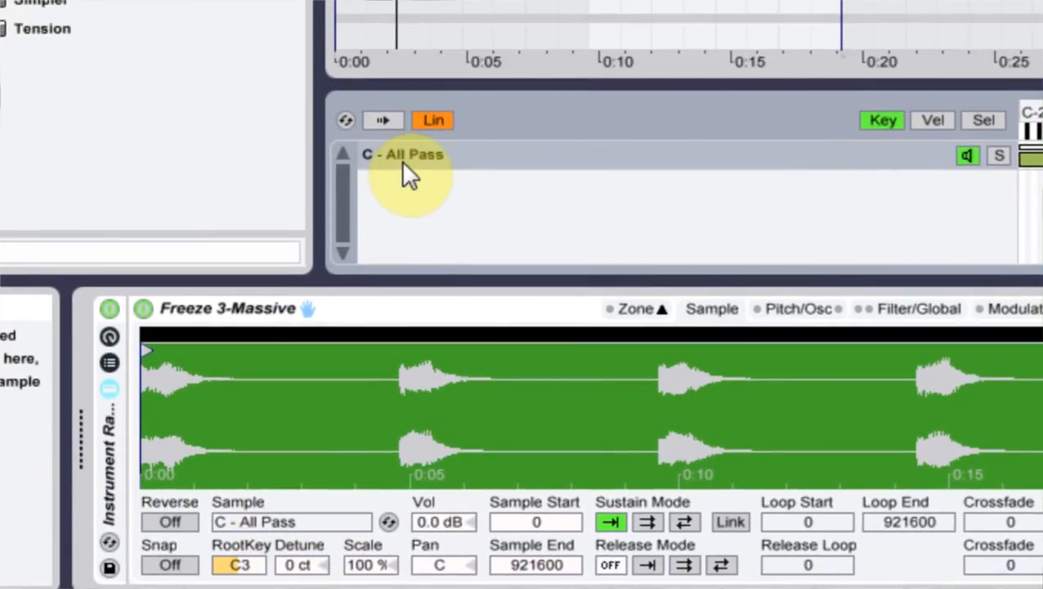
{"action": "left_click", "coordinate": [402, 212]}
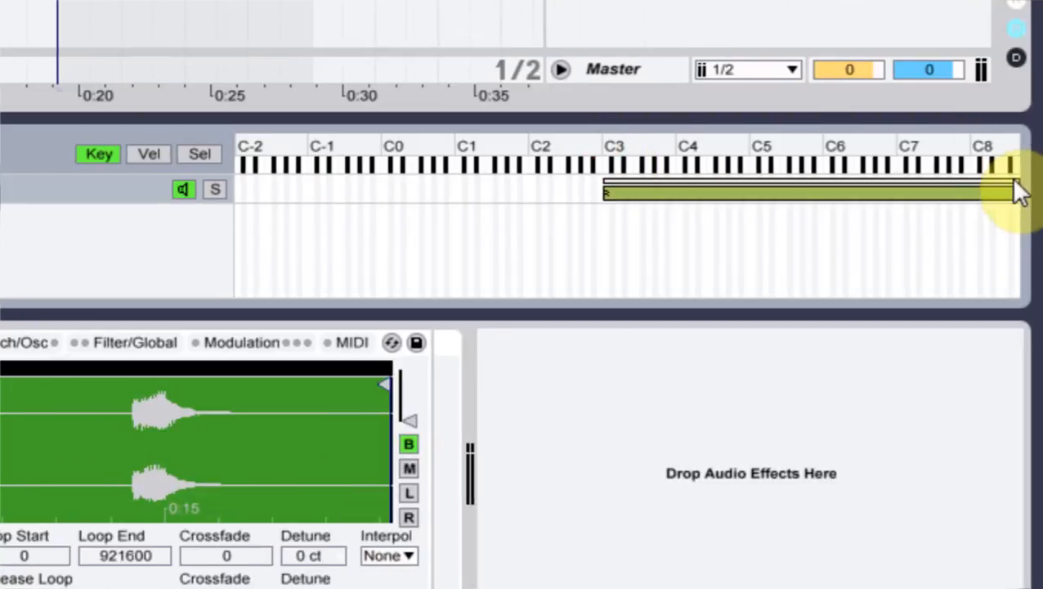
{"action": "left_click_drag", "start_coordinate": [1014, 192], "coordinate": [612, 192]}
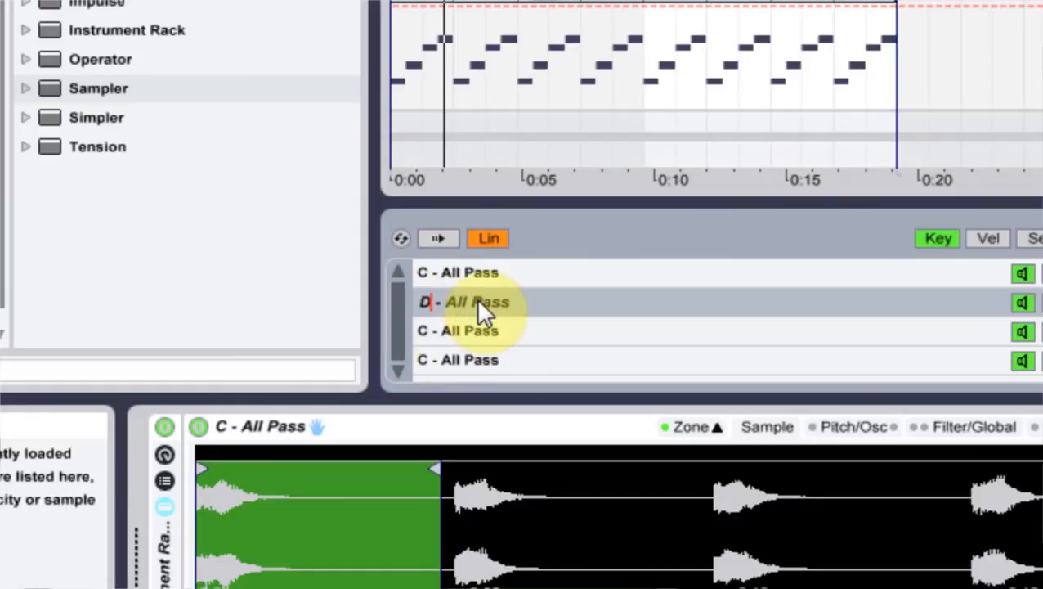
Rename the second zone to D - All Pass and begin setting its root key.
{"action": "left_click", "coordinate": [458, 330]}
{"action": "type", "text": "E"}
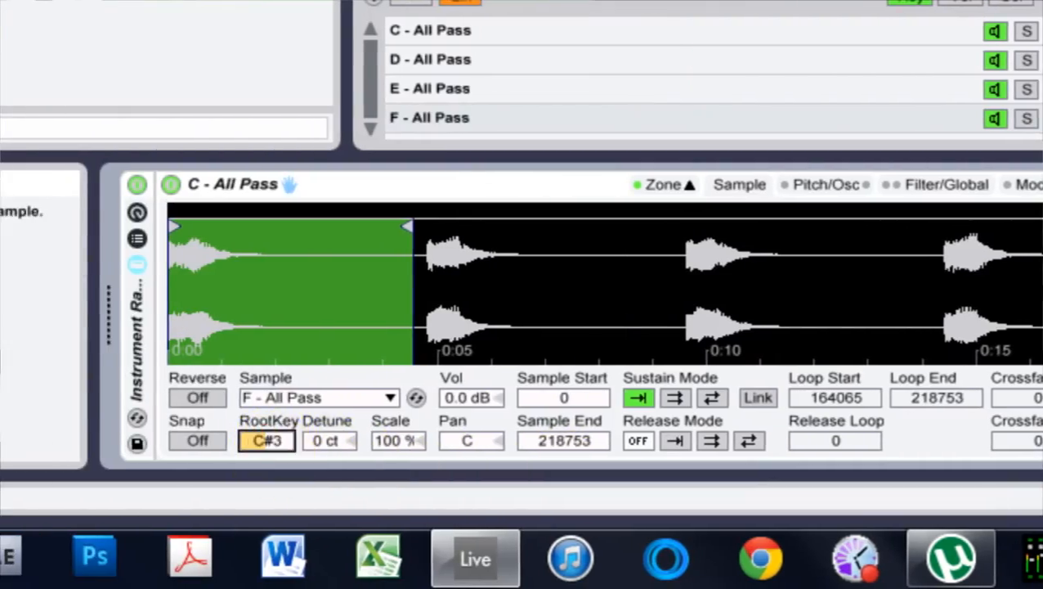
{"action": "left_click", "coordinate": [266, 440]}
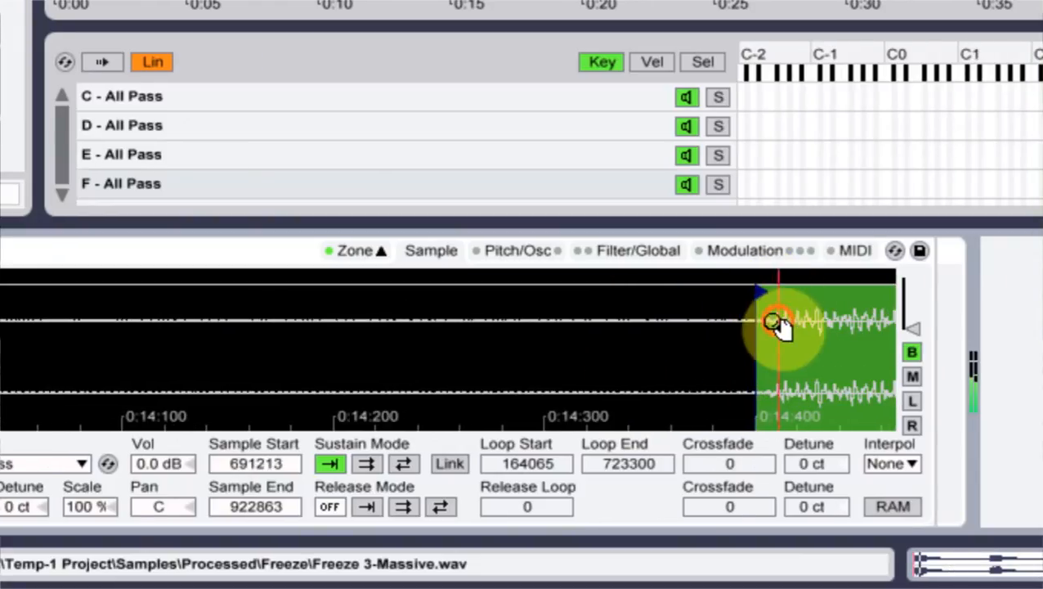
Move the F - All Pass zone's sample start to the recording's final note.
{"action": "left_click_drag", "start_coordinate": [773, 321], "coordinate": [769, 363]}
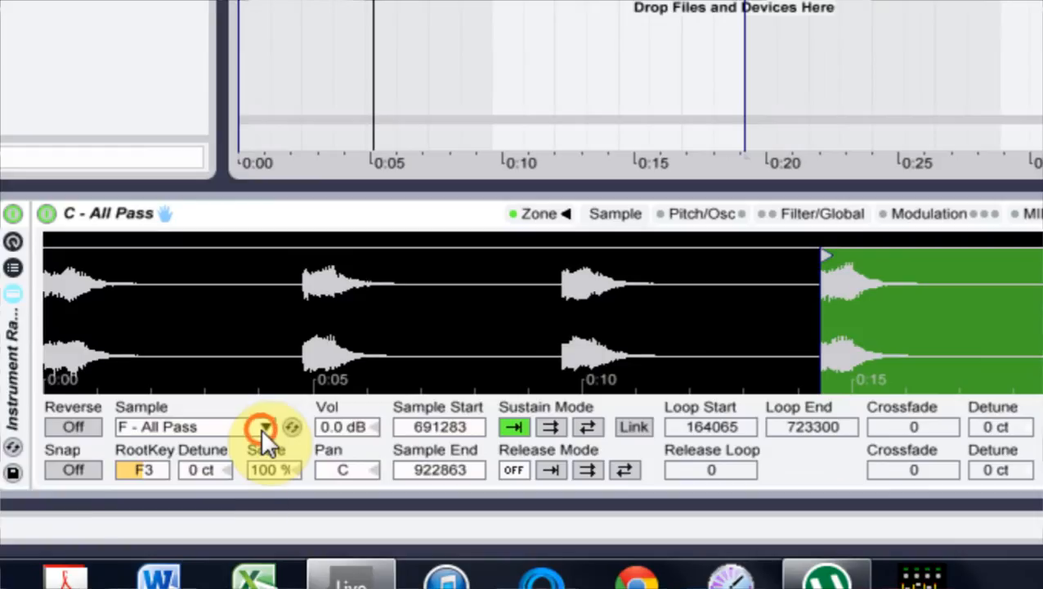
Select another sample zone and show the rack's chain list beside the key zone map.
{"action": "left_click", "coordinate": [172, 426]}
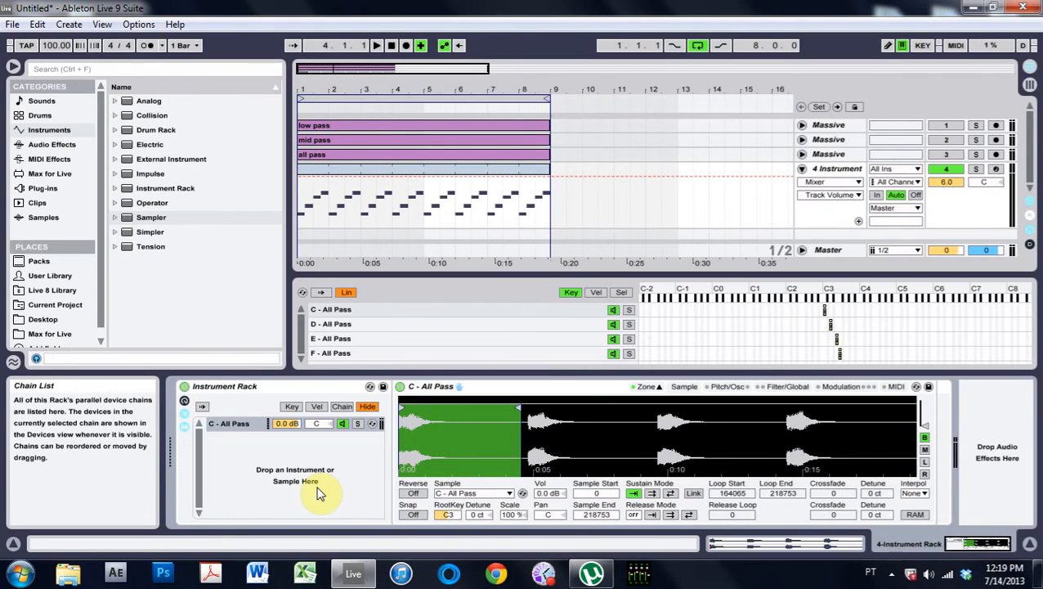
{"action": "left_click", "coordinate": [315, 140]}
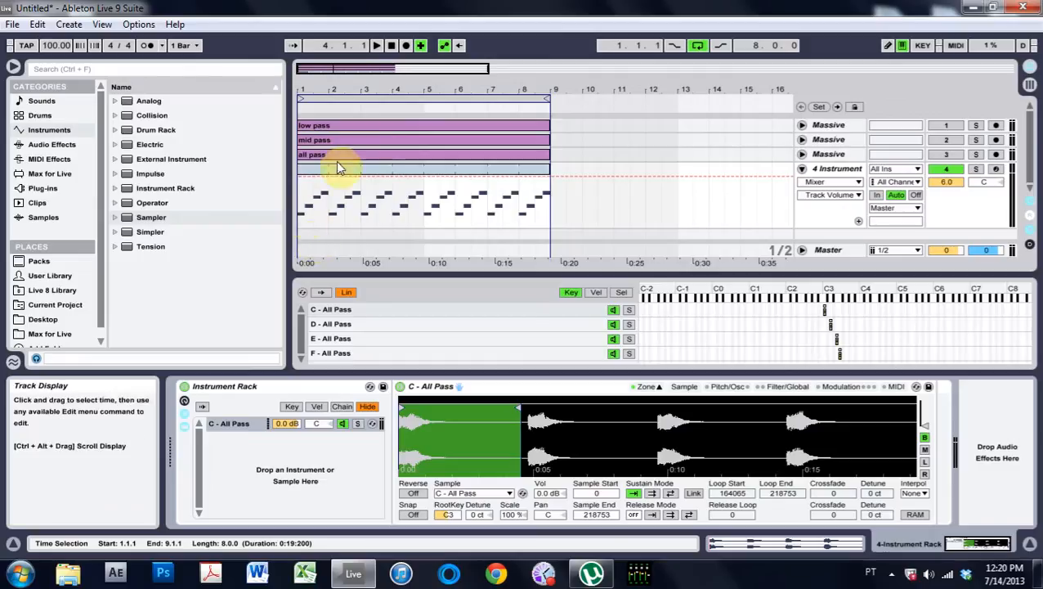
Add Mid Pass and Low Pass chains to the Instrument Rack's chain list.
{"action": "left_click", "coordinate": [319, 140]}
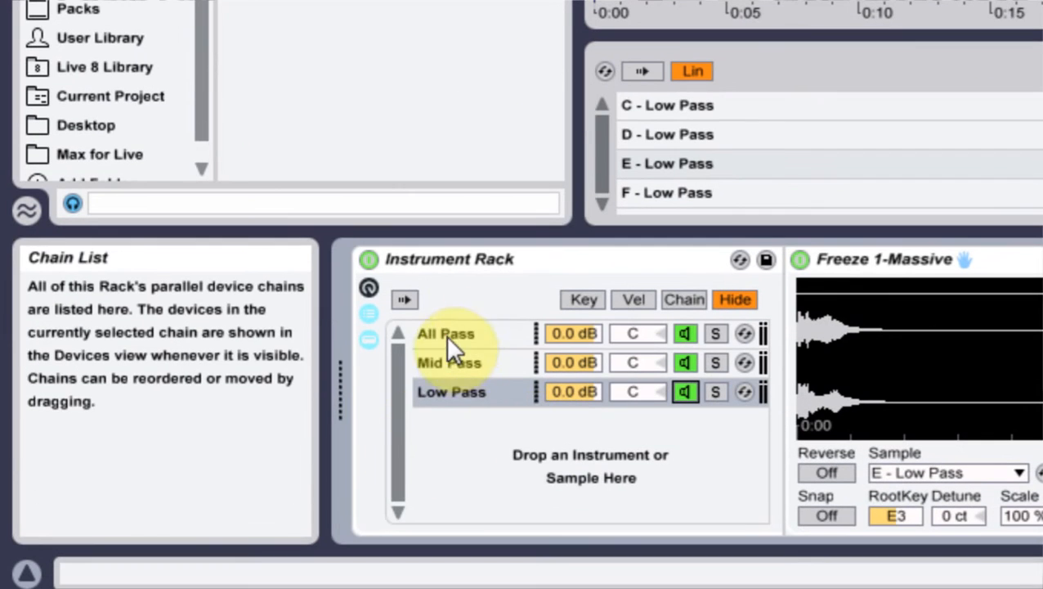
{"action": "left_click", "coordinate": [452, 392]}
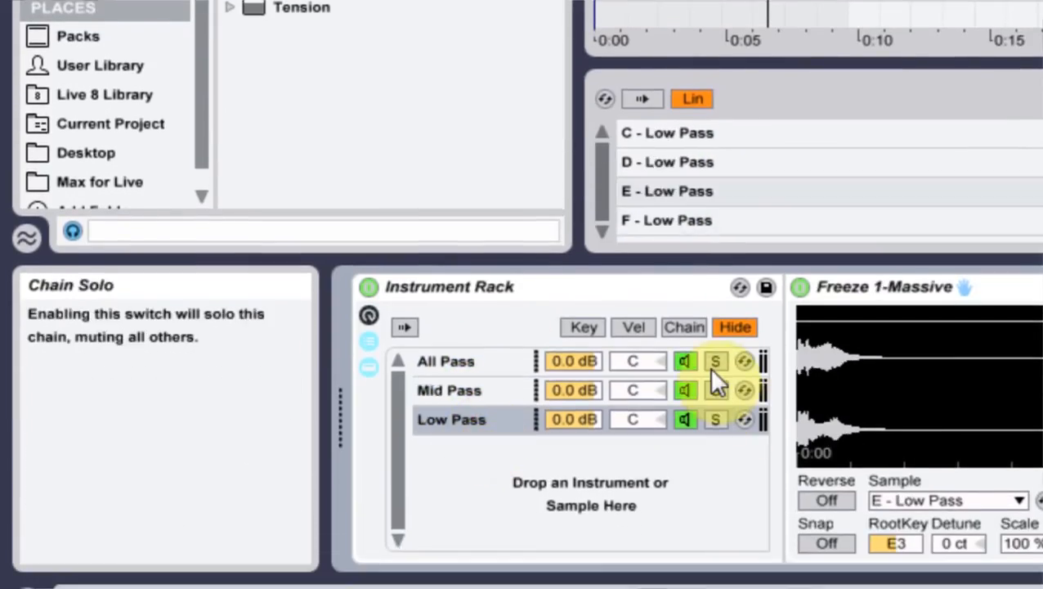
Solo the All Pass, Mid Pass and Low Pass chains in turn to audition each.
{"action": "left_click", "coordinate": [715, 360]}
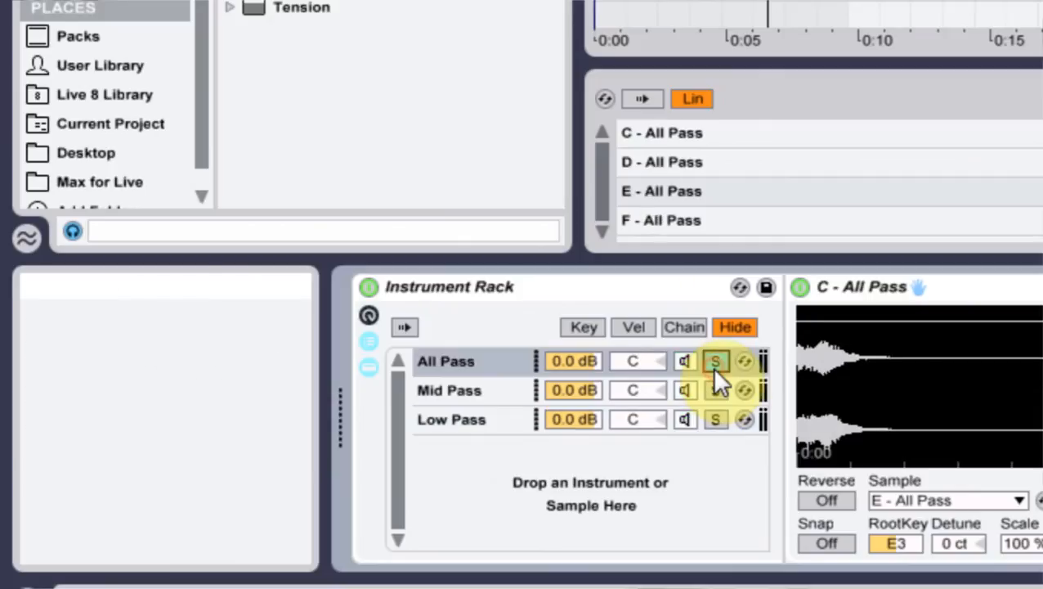
{"action": "left_click", "coordinate": [716, 360]}
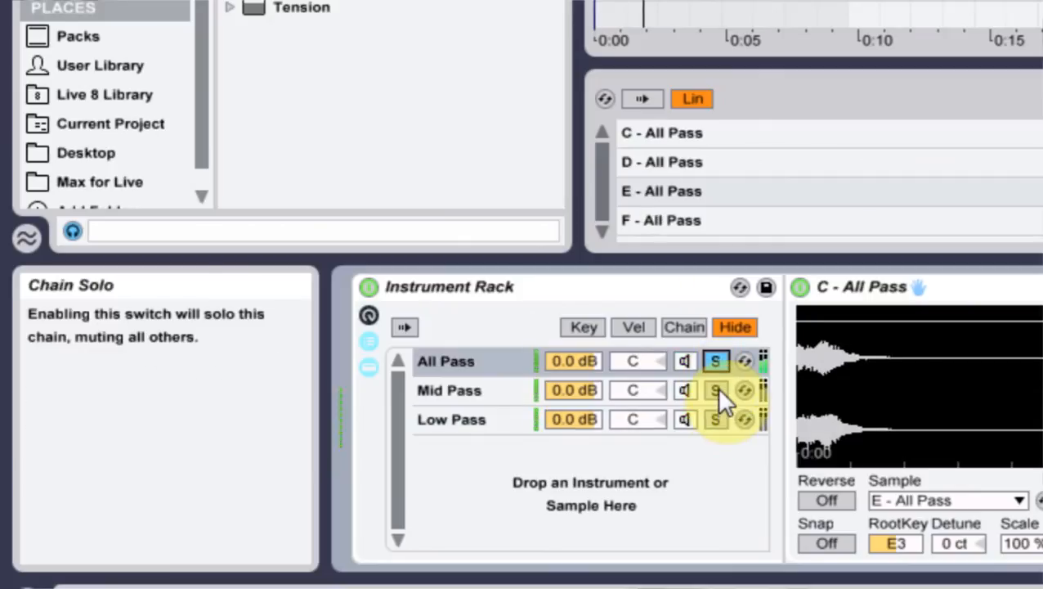
{"action": "left_click", "coordinate": [715, 390]}
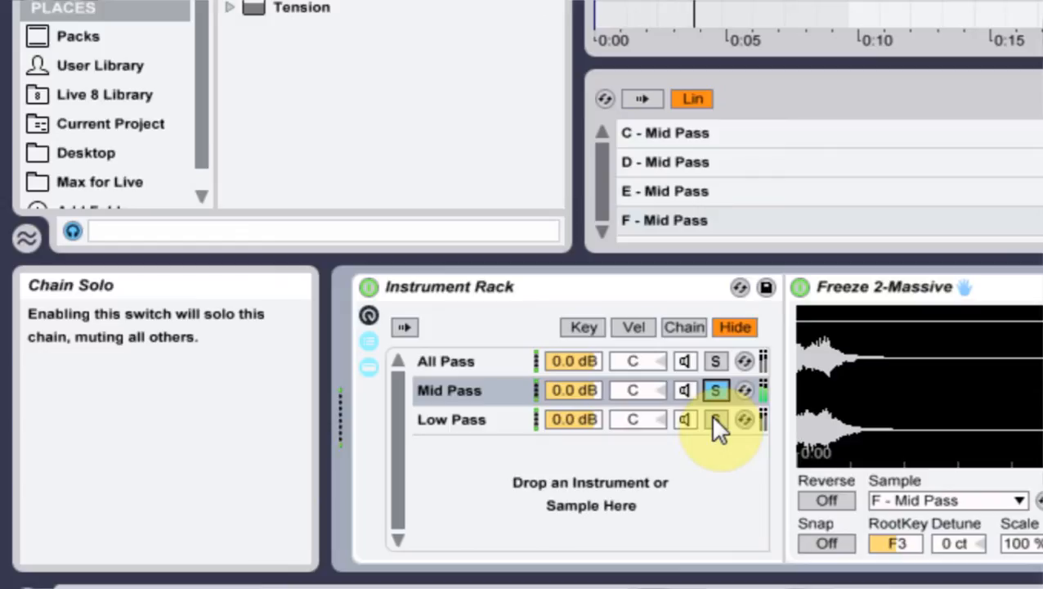
{"action": "left_click", "coordinate": [715, 419]}
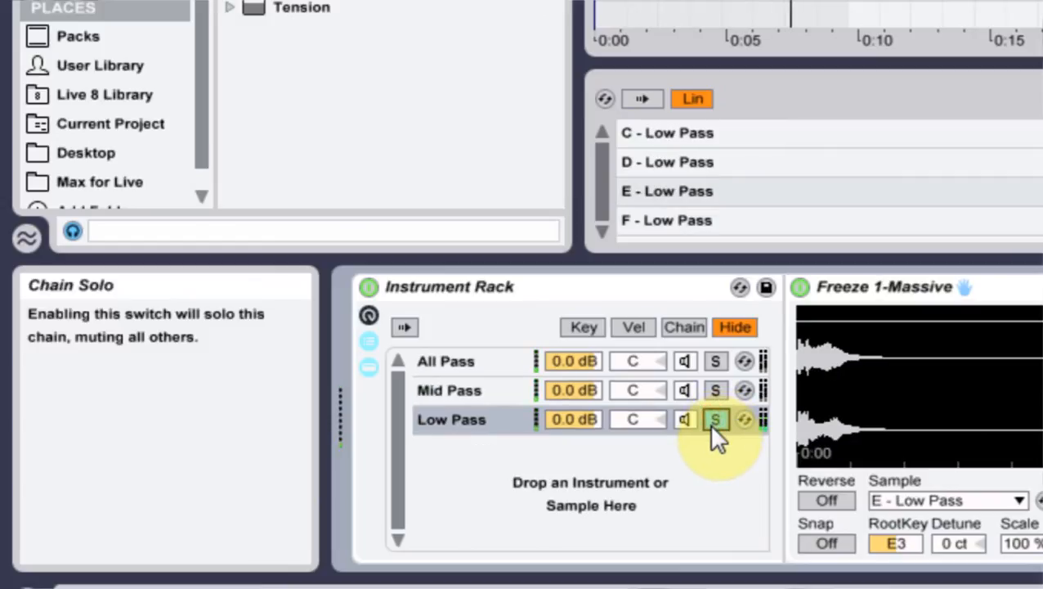
{"action": "left_click", "coordinate": [715, 420]}
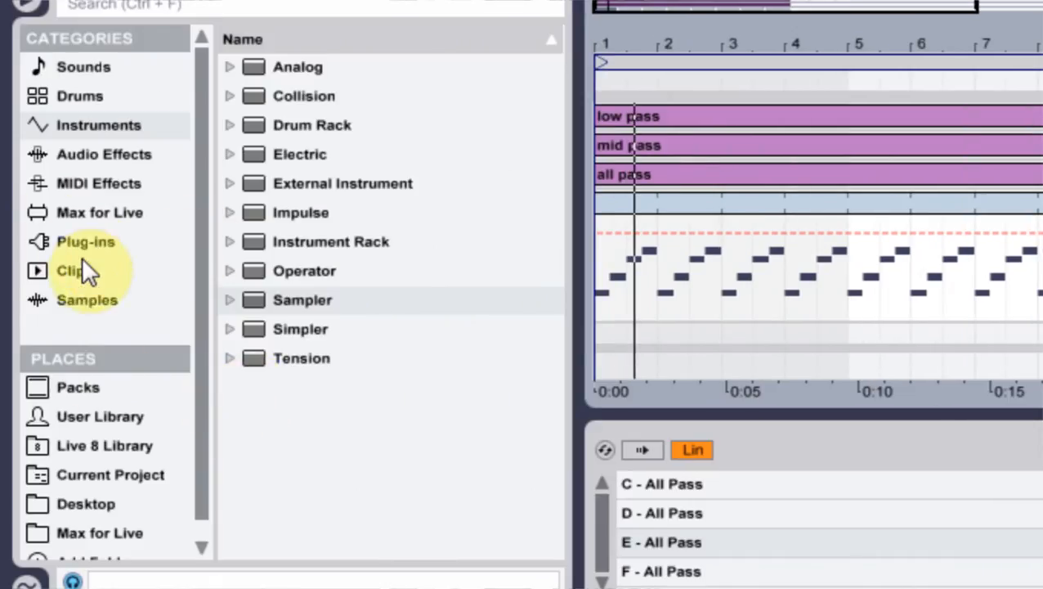
{"action": "mouse_move", "coordinate": [100, 212]}
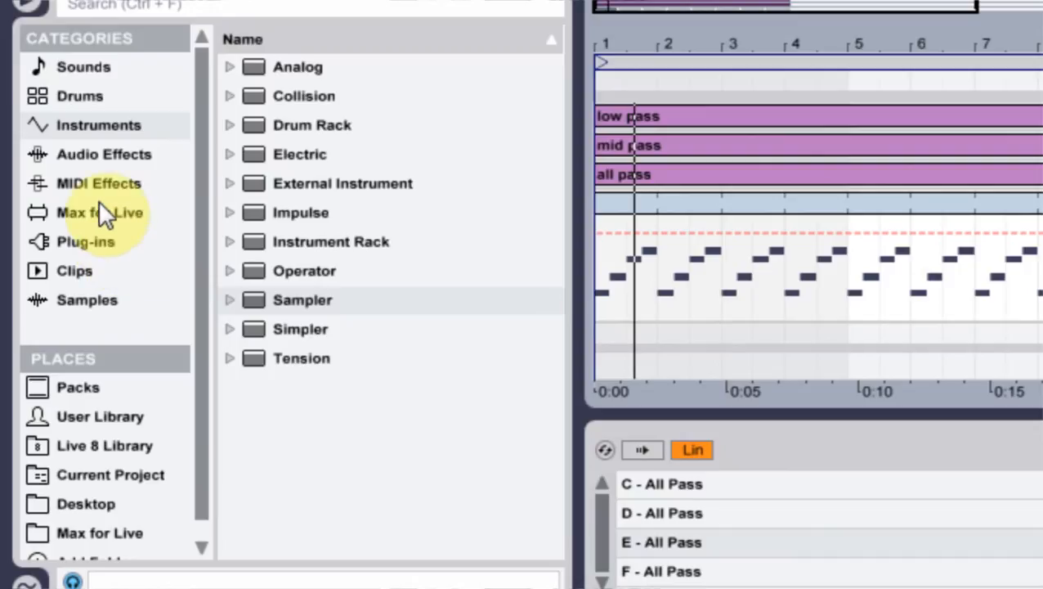
Show Audio Effects in the browser and solo the Mid Pass chain.
{"action": "left_click", "coordinate": [104, 154]}
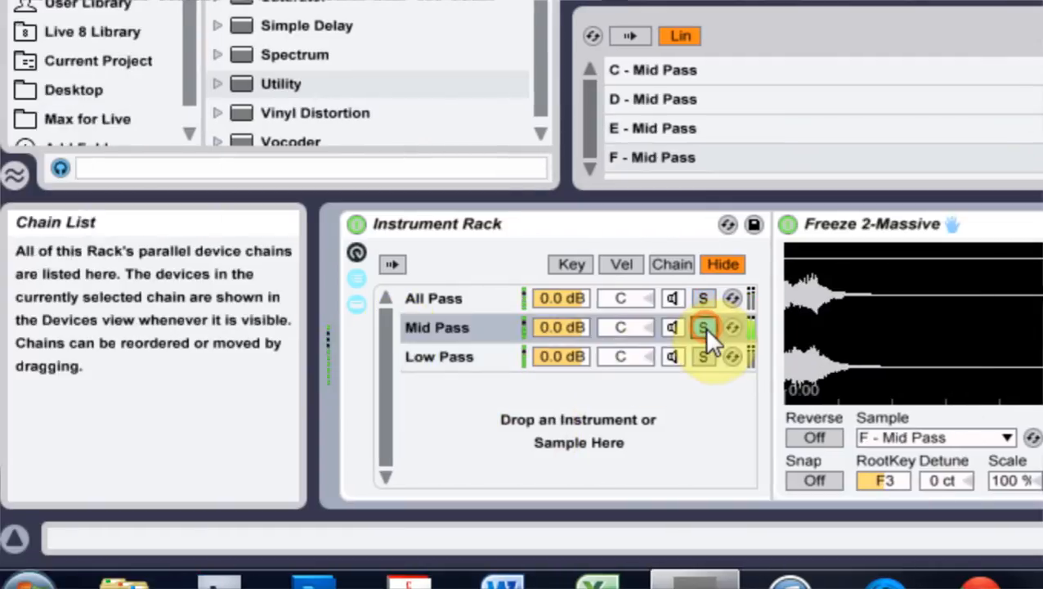
{"action": "left_click", "coordinate": [703, 327]}
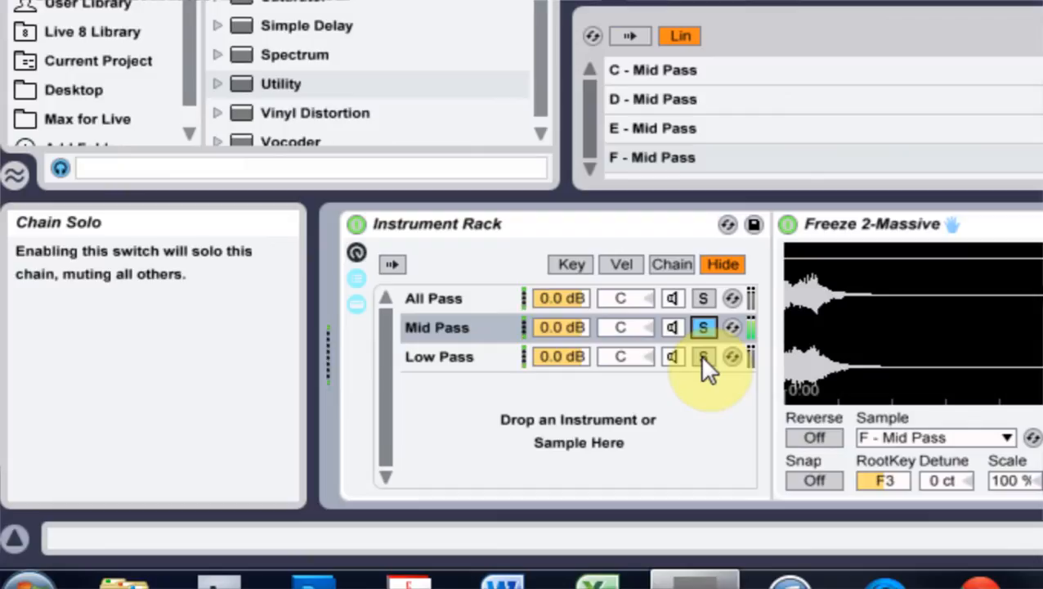
{"action": "left_click", "coordinate": [703, 356]}
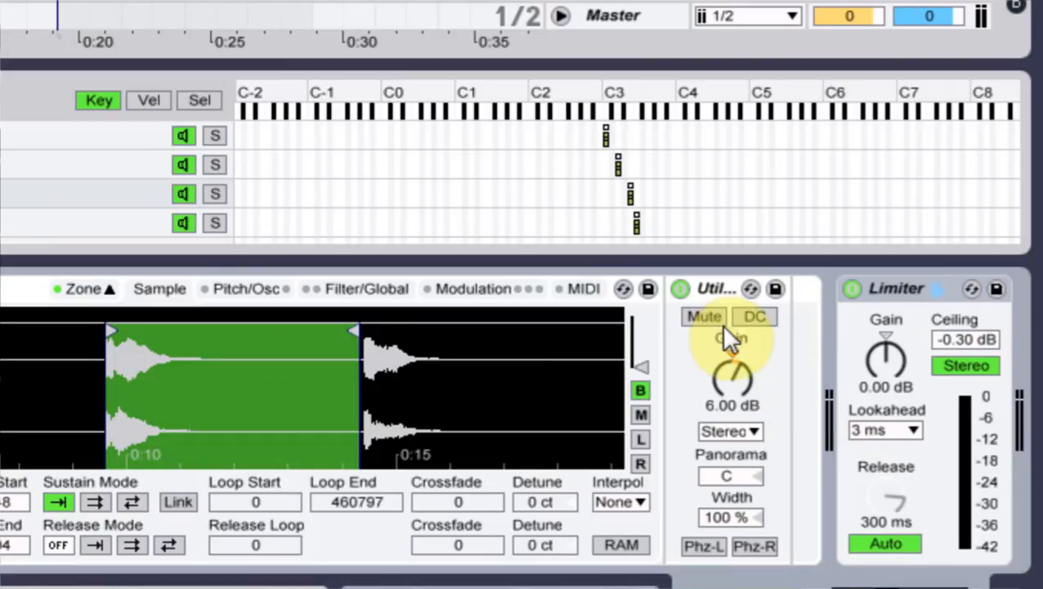
Scroll the device view to check the Utility at 6 dB gain and the Limiter.
{"action": "scroll", "scroll_direction": "down", "scroll_amount": 3}
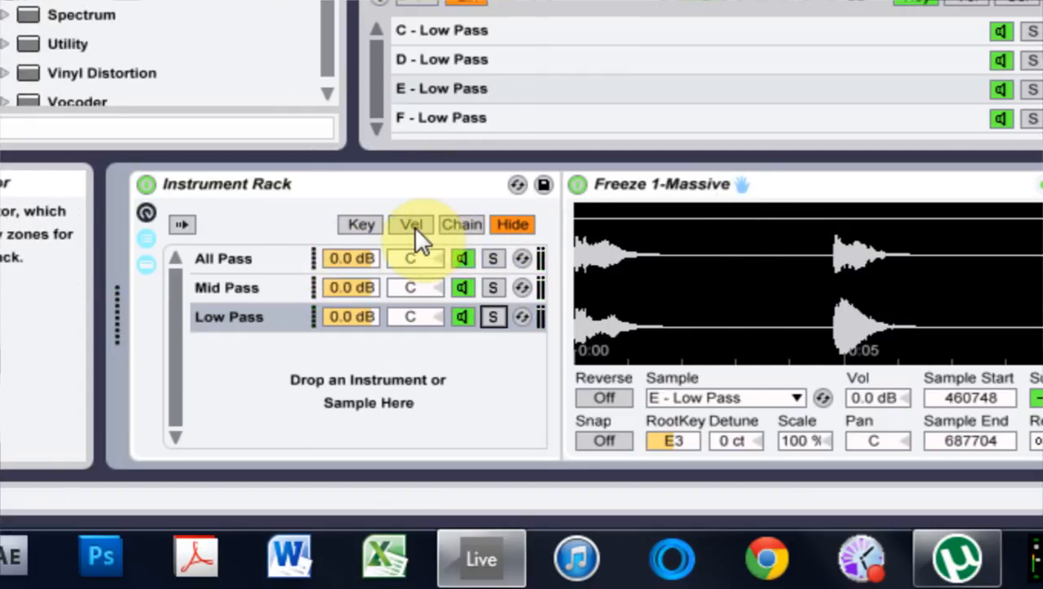
Show the rack's velocity zones and limit the Low Pass chain to velocities up to 56.
{"action": "left_click", "coordinate": [412, 224]}
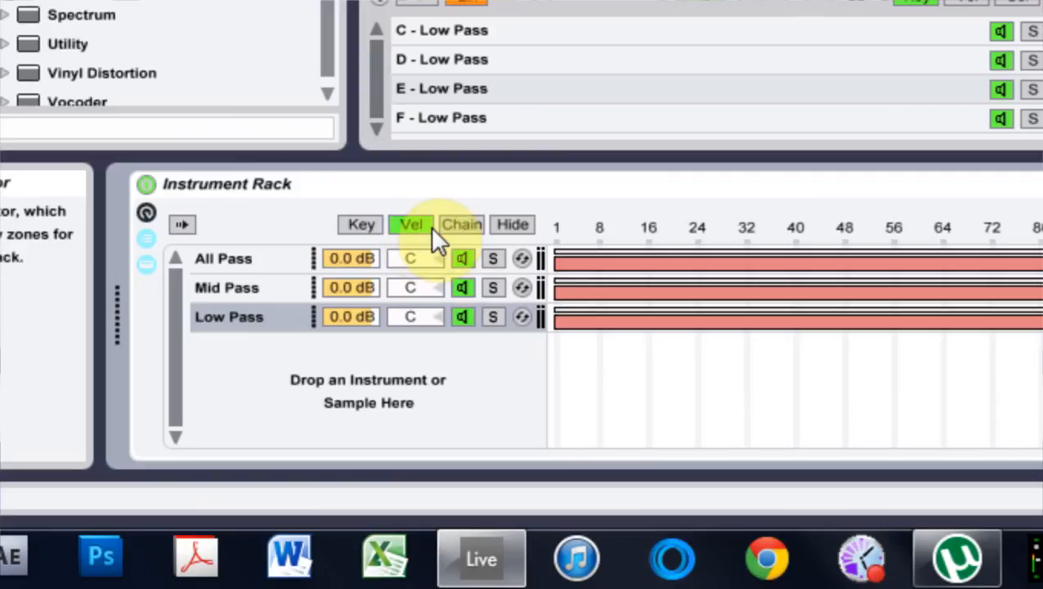
{"action": "left_click", "coordinate": [411, 224]}
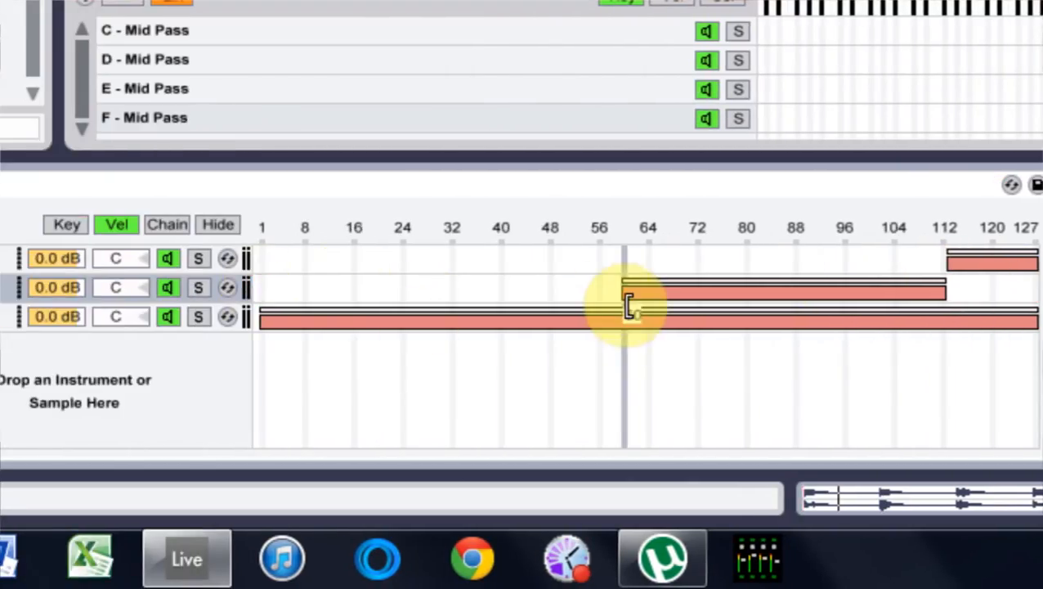
{"action": "left_click_drag", "start_coordinate": [626, 287], "coordinate": [606, 287]}
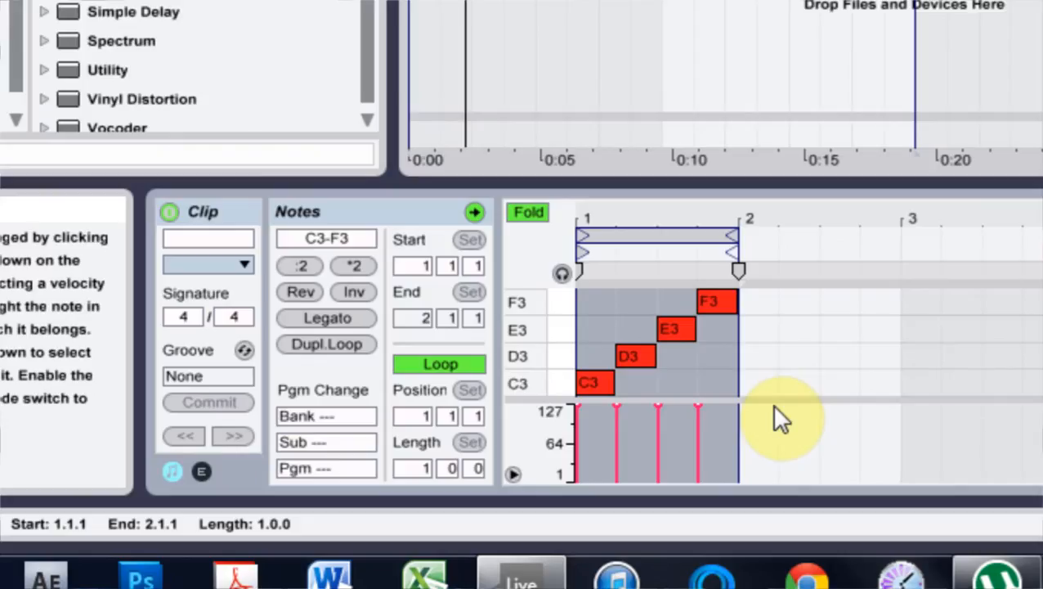
{"action": "mouse_move", "coordinate": [789, 445]}
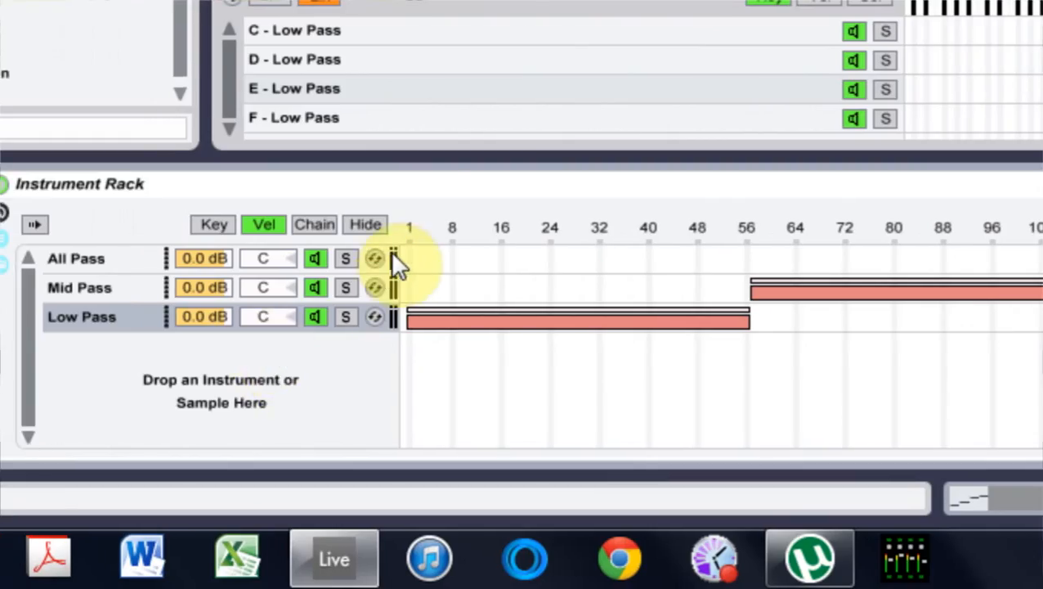
{"action": "mouse_move", "coordinate": [397, 417]}
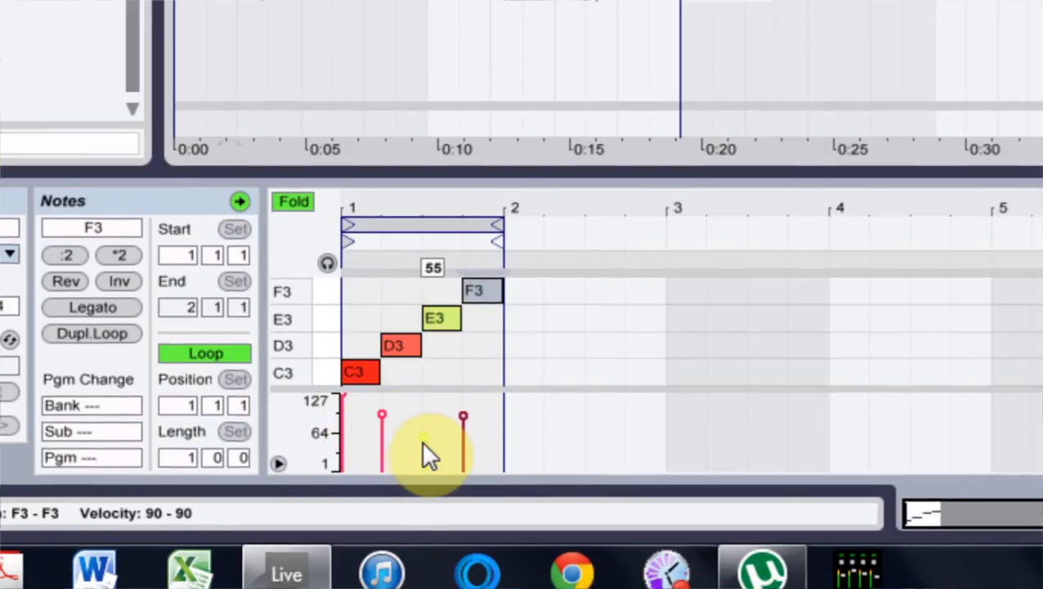
Lower the E3 note's velocity to 55 in the clip's velocity lane.
{"action": "left_click_drag", "start_coordinate": [463, 457], "coordinate": [464, 413]}
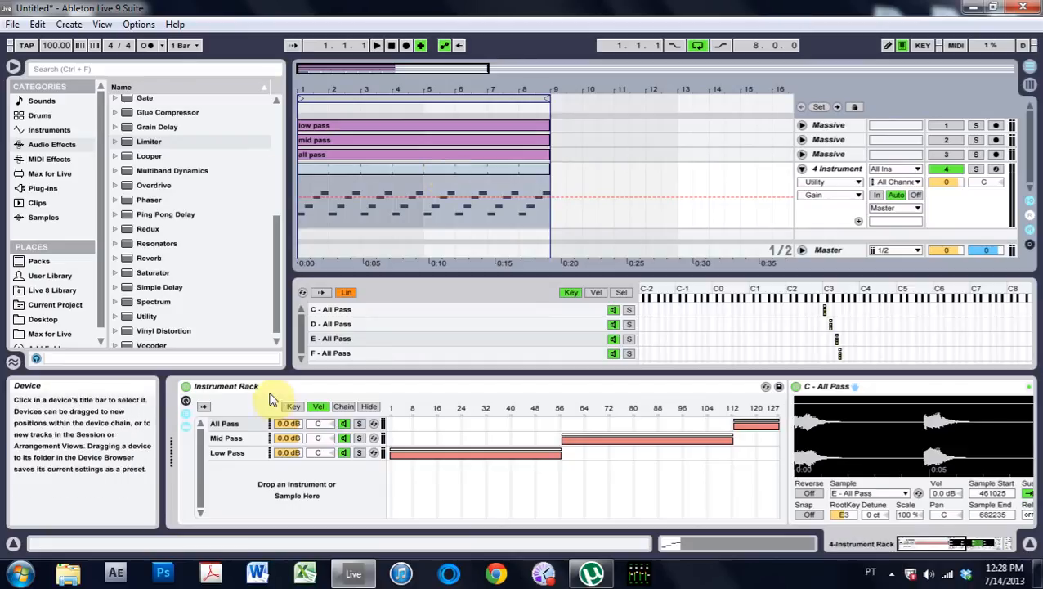
{"action": "left_click", "coordinate": [400, 168]}
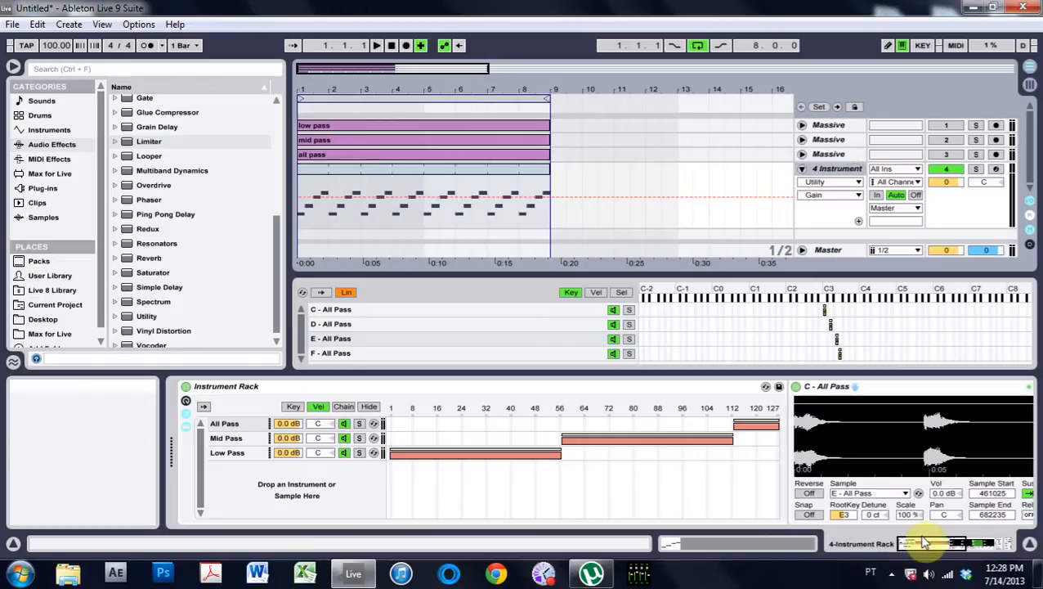
{"action": "mouse_move", "coordinate": [540, 408]}
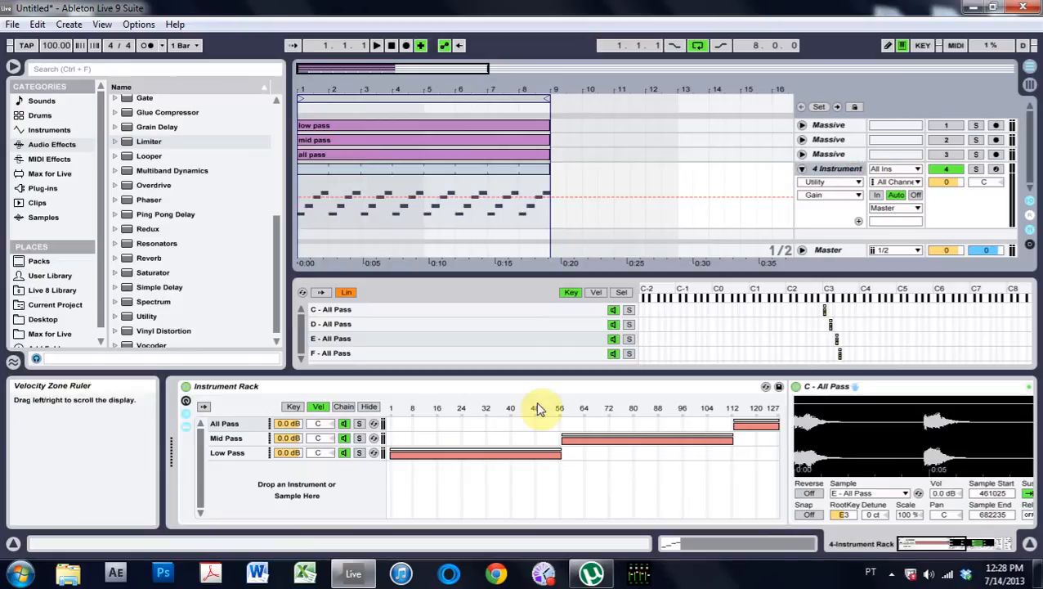